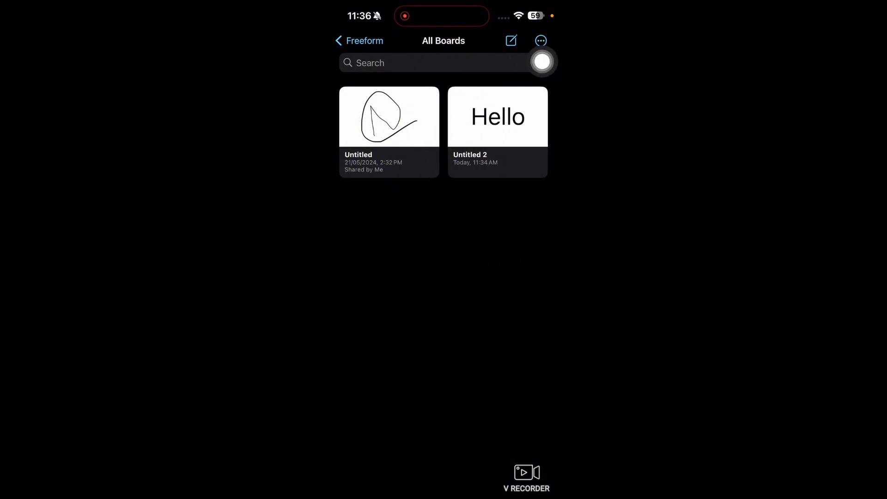
- Open the More menu with selection, layout and sorting options on All Boards
click(540, 41)
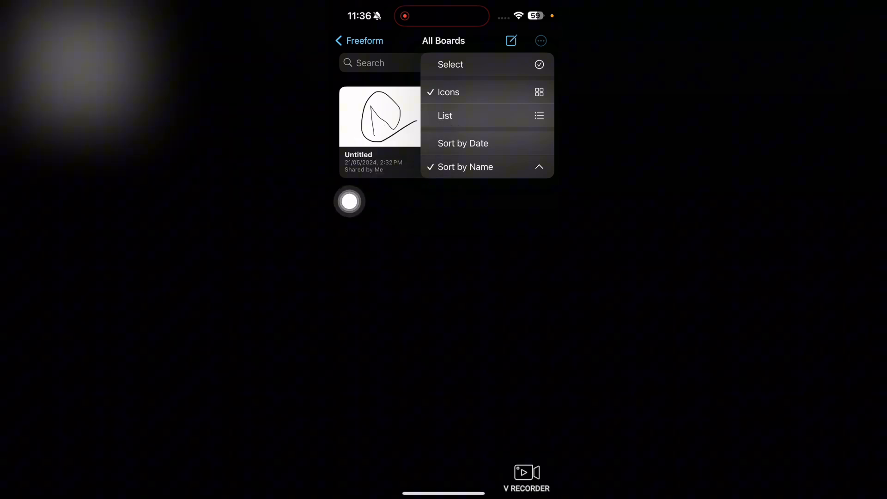
- Switch All Boards to List layout, showing Untitled and Untitled 2 as dated rows
click(446, 115)
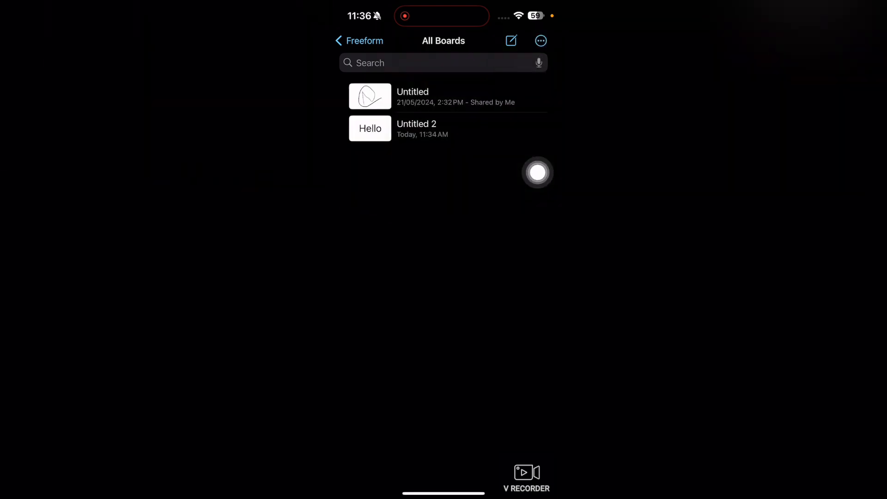
click(541, 40)
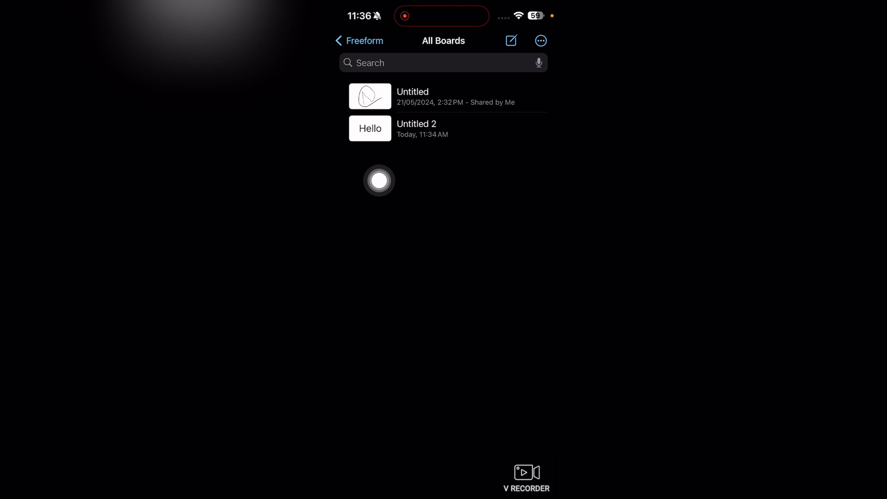
click(540, 41)
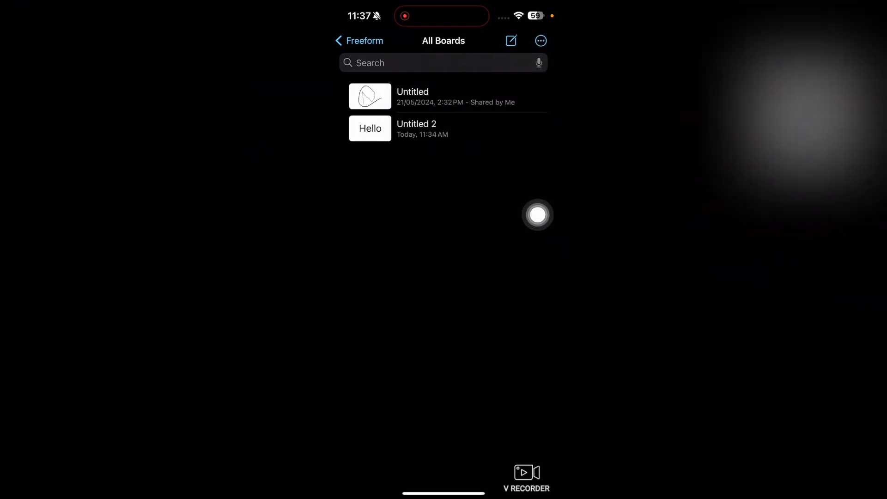
mouse_move(350, 237)
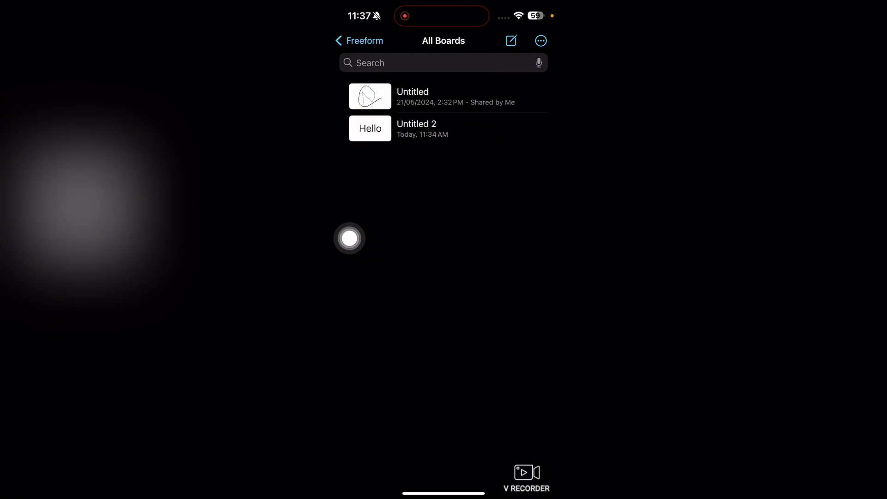